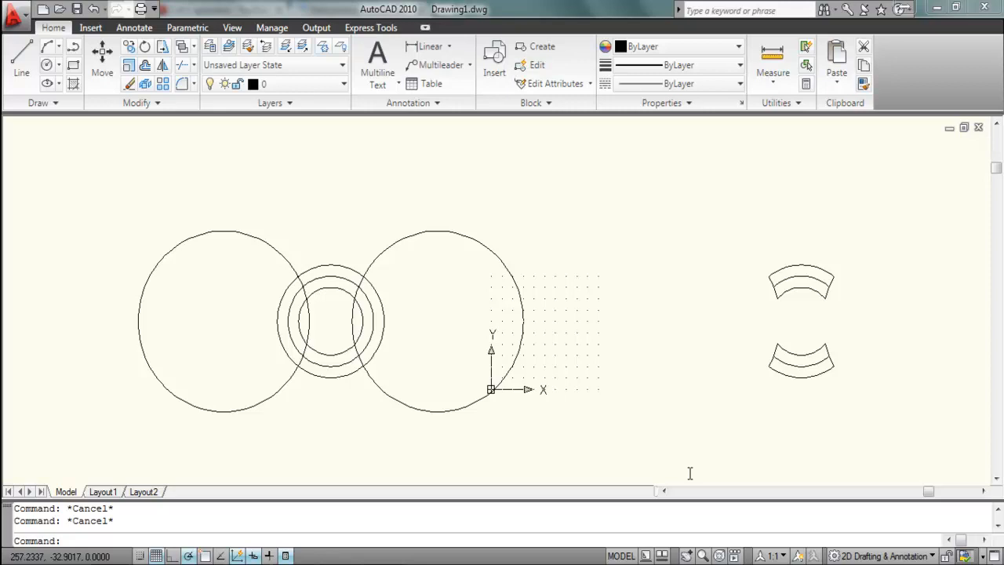
{"action": "mouse_move", "coordinate": [691, 453]}
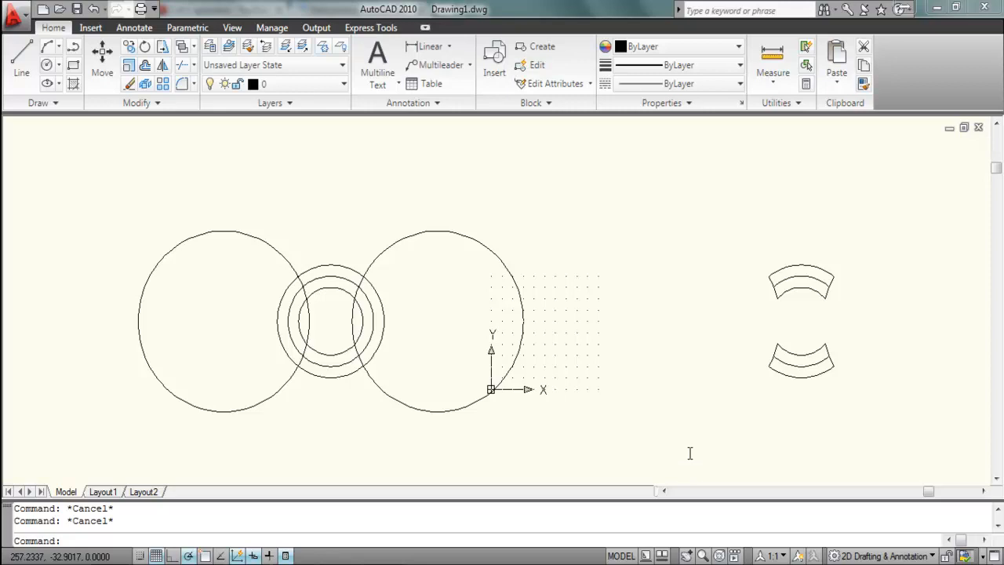
{"action": "mouse_move", "coordinate": [688, 398]}
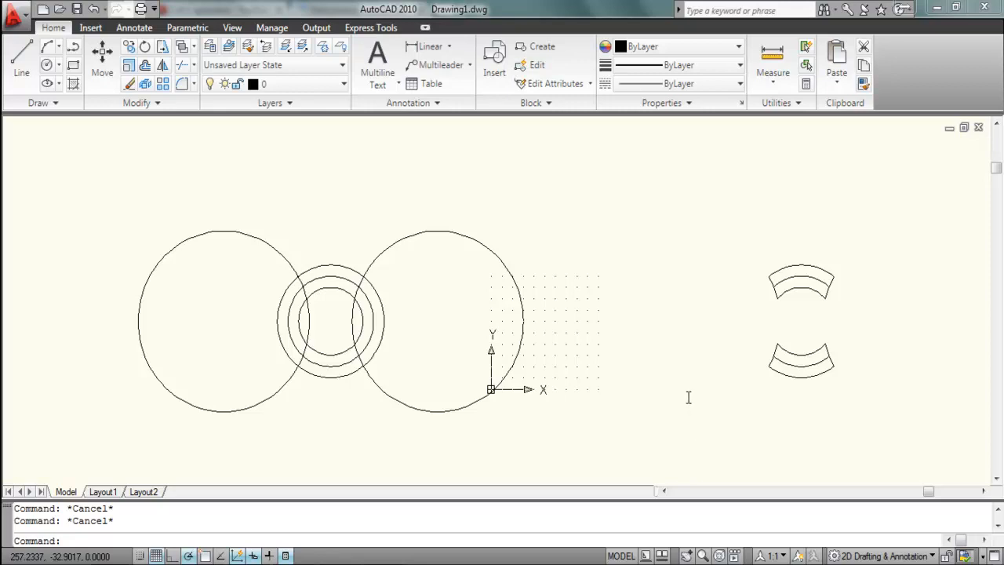
{"action": "mouse_move", "coordinate": [388, 245]}
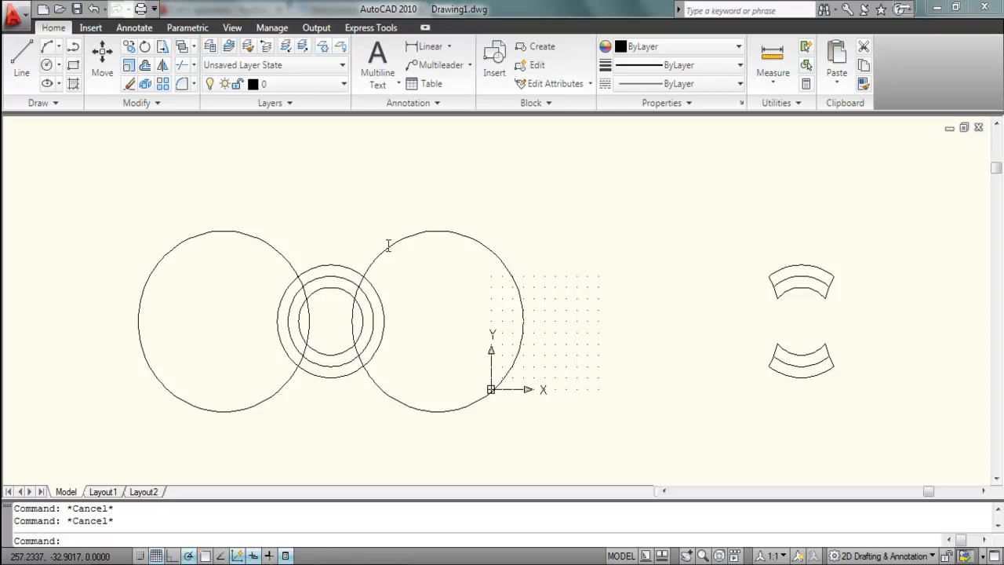
{"action": "mouse_move", "coordinate": [494, 346]}
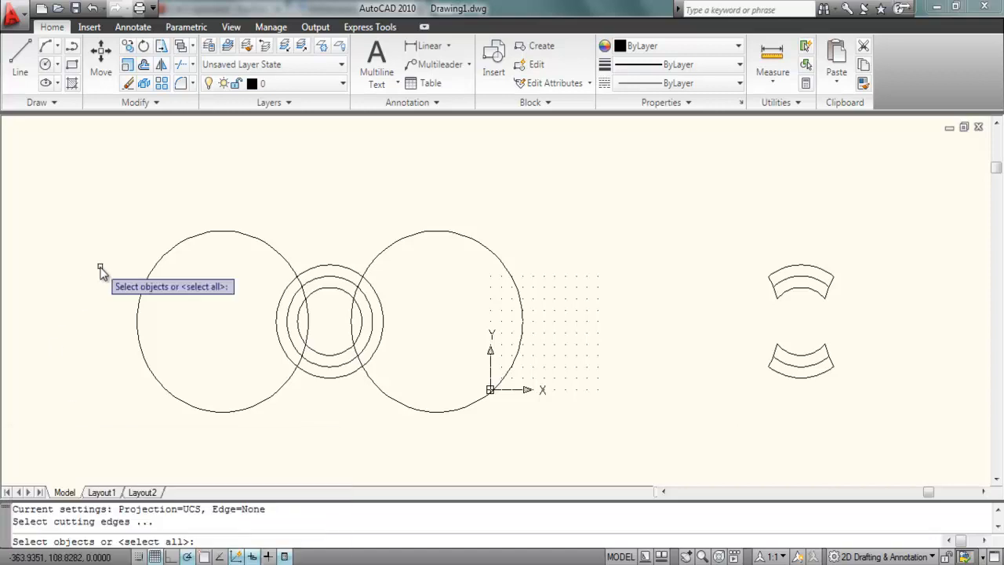
{"action": "mouse_move", "coordinate": [179, 265]}
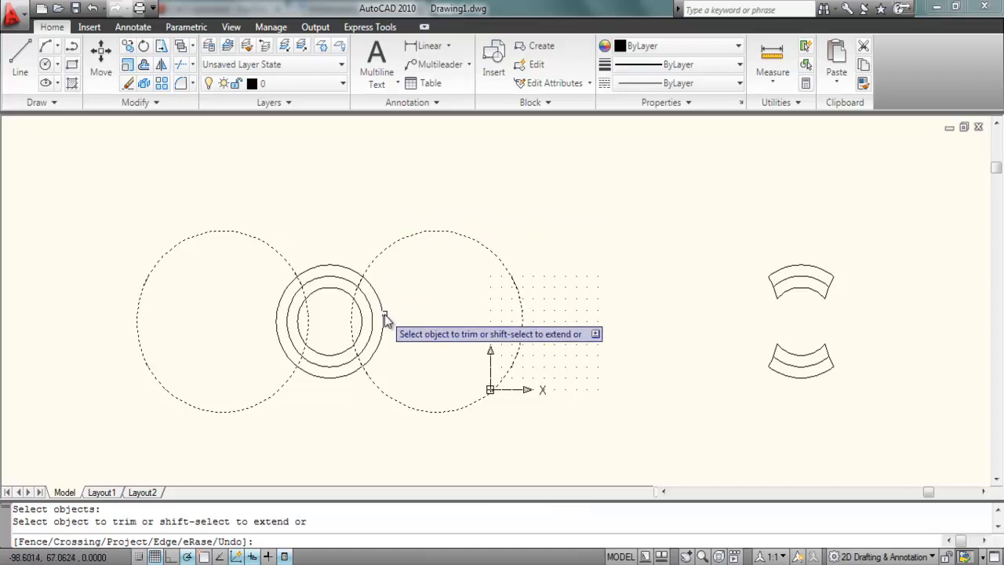
Trim away the inner-circle portion inside the large circle, then start TRIM again
{"action": "left_click", "coordinate": [386, 321]}
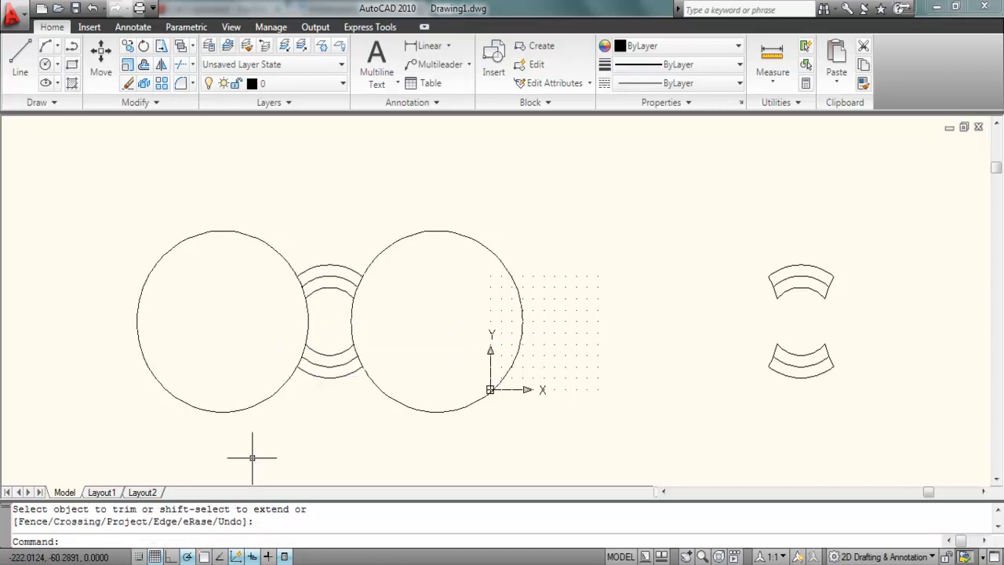
{"action": "type", "text": "tri"}
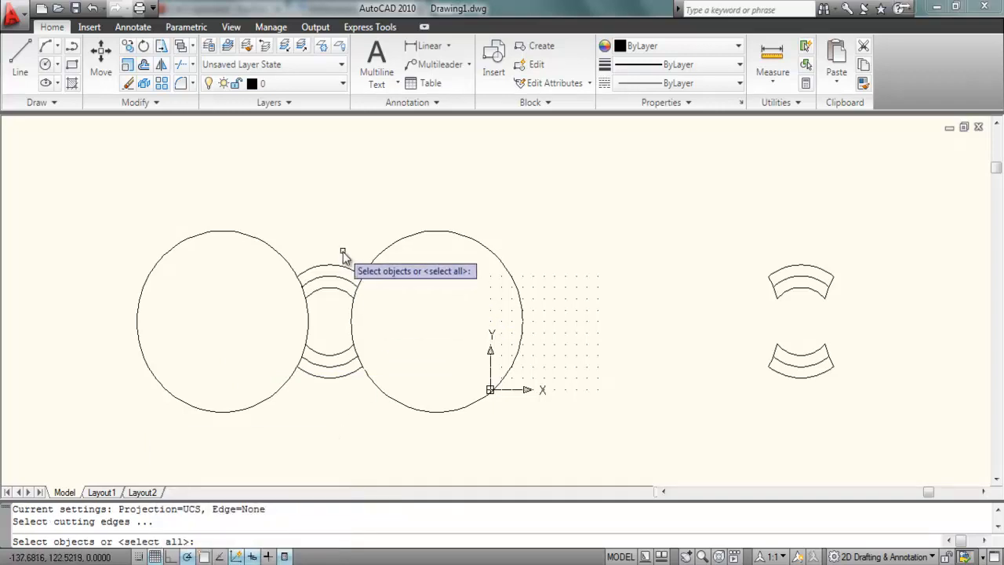
Select an inner arc in the gap as a cutting edge for trimming the left large circle
{"action": "left_click", "coordinate": [335, 286]}
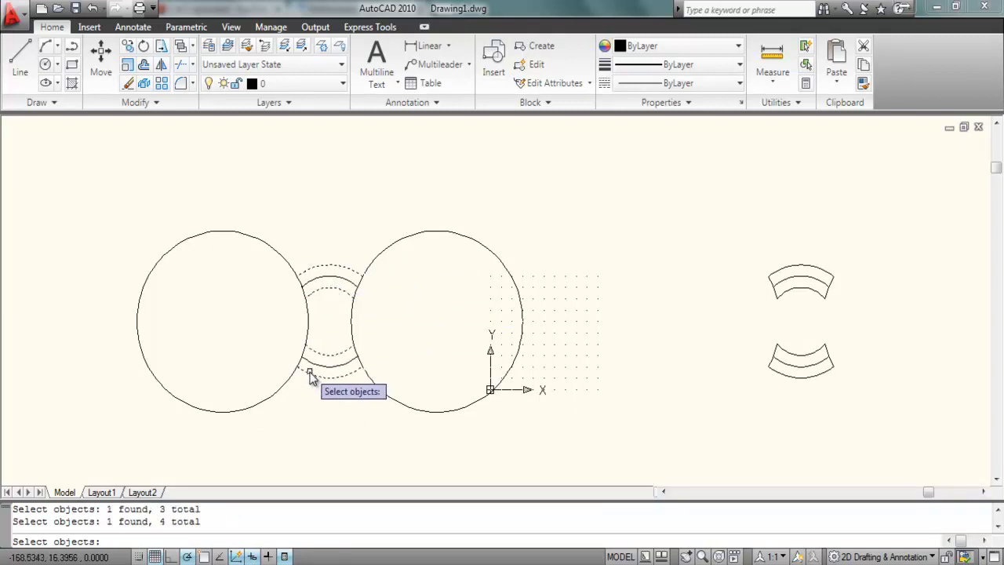
{"action": "mouse_move", "coordinate": [258, 321]}
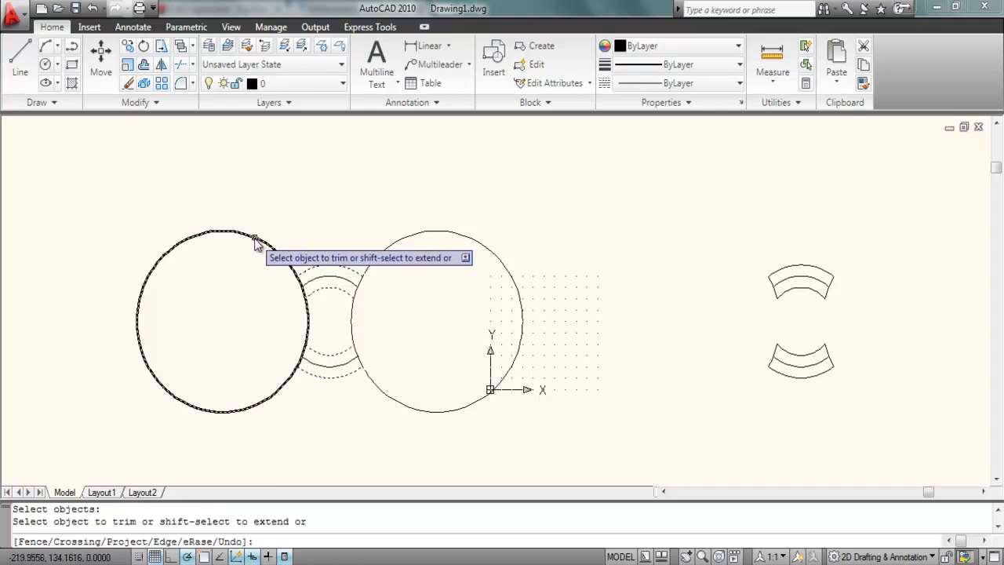
{"action": "mouse_move", "coordinate": [257, 241]}
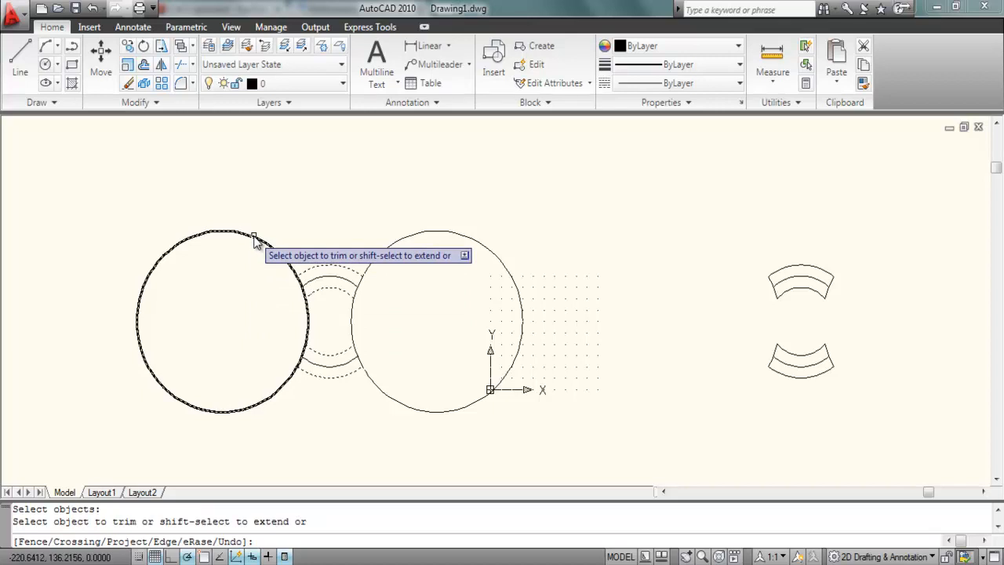